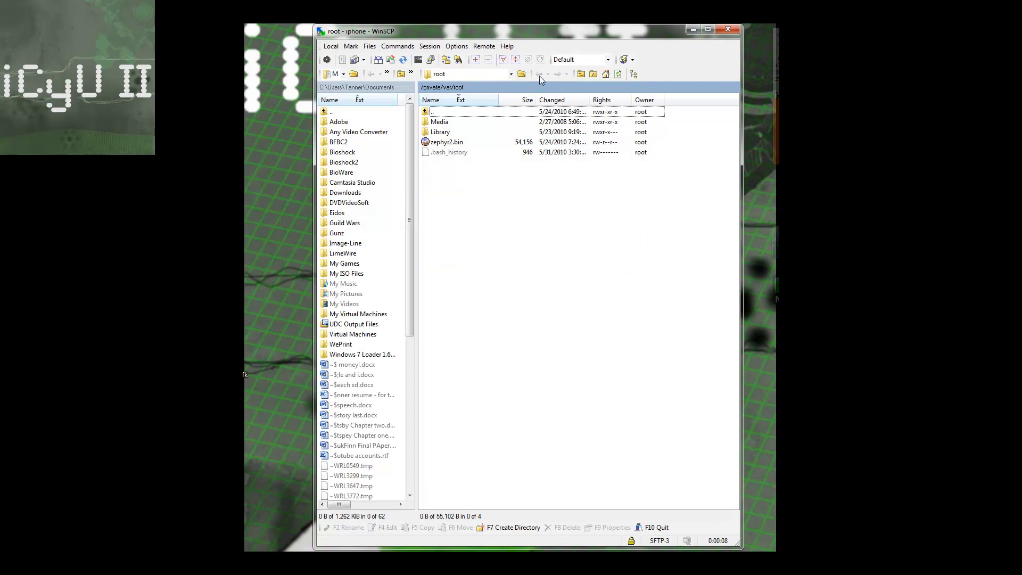
Step: Navigate the remote panel up to /private/var, then into lib and dpkg
left_click(538, 73)
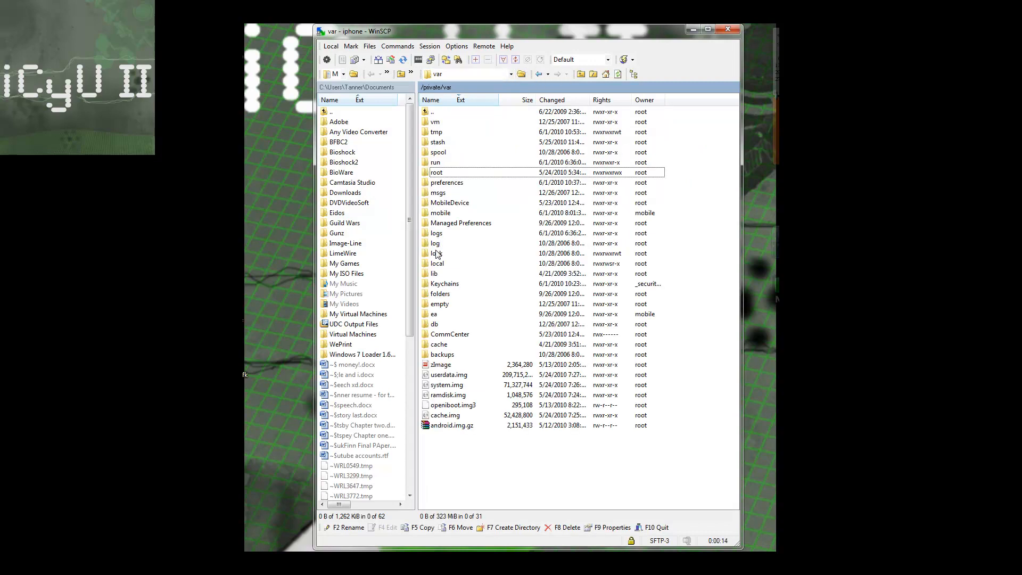
double_click(433, 274)
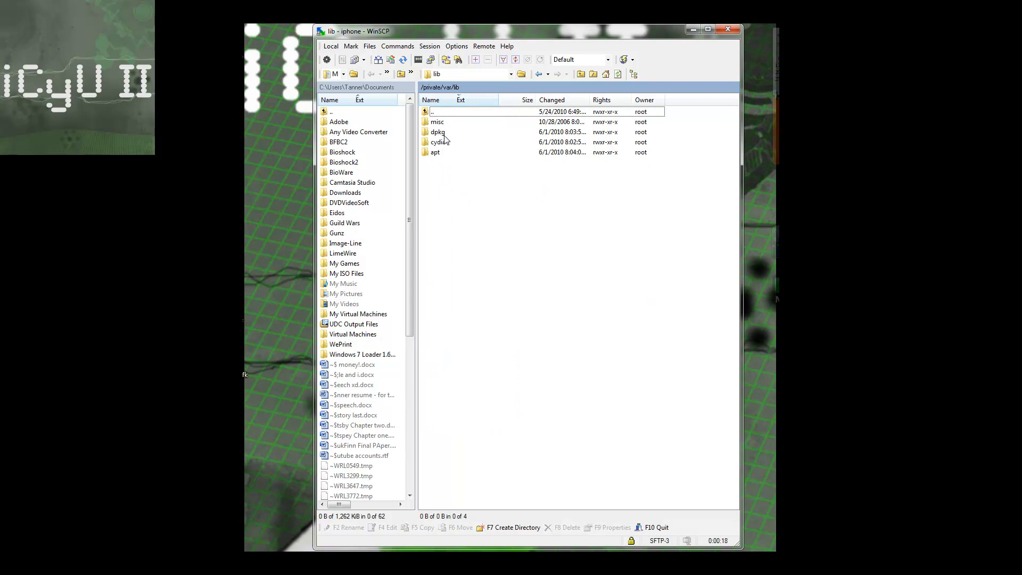
double_click(436, 132)
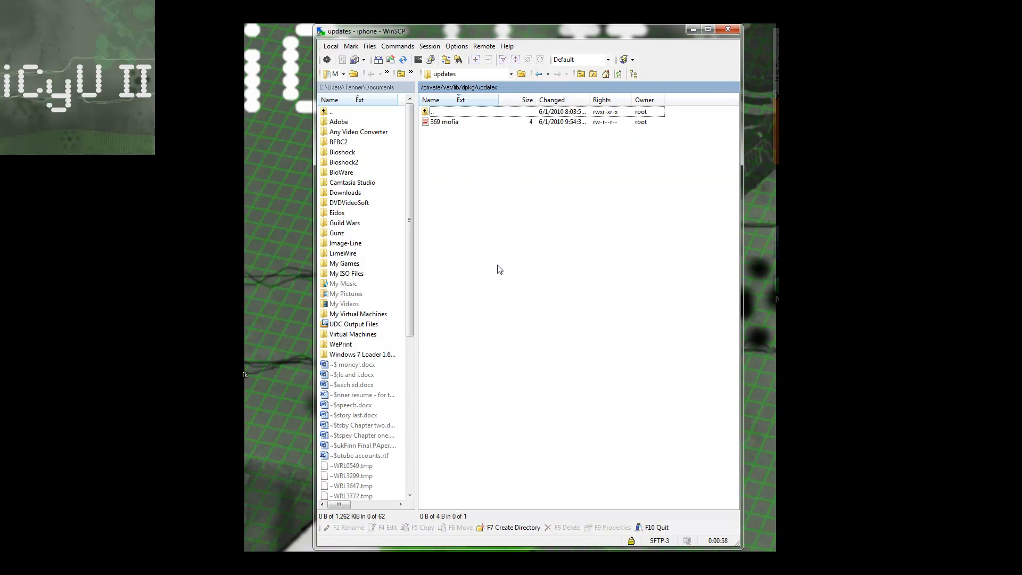
Step: Delete 369 mofia from the updates folder, then quit and confirm ending the session
right_click(445, 122)
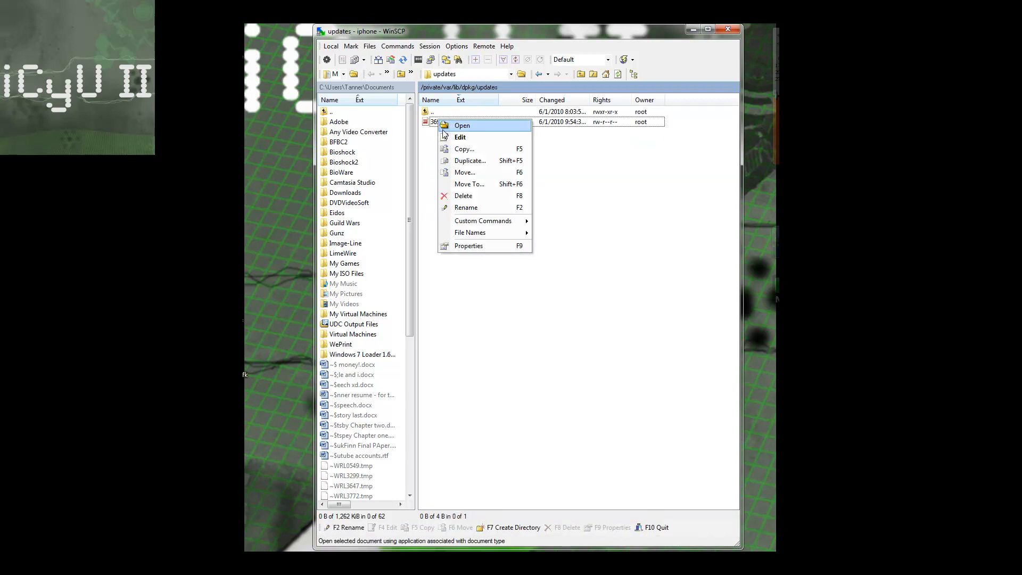
left_click(463, 196)
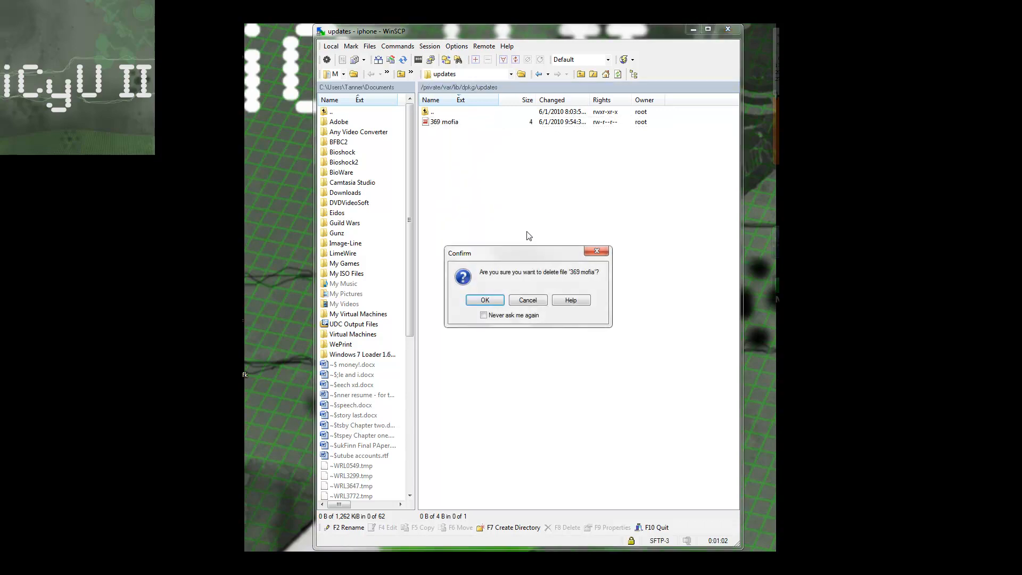
left_click(484, 301)
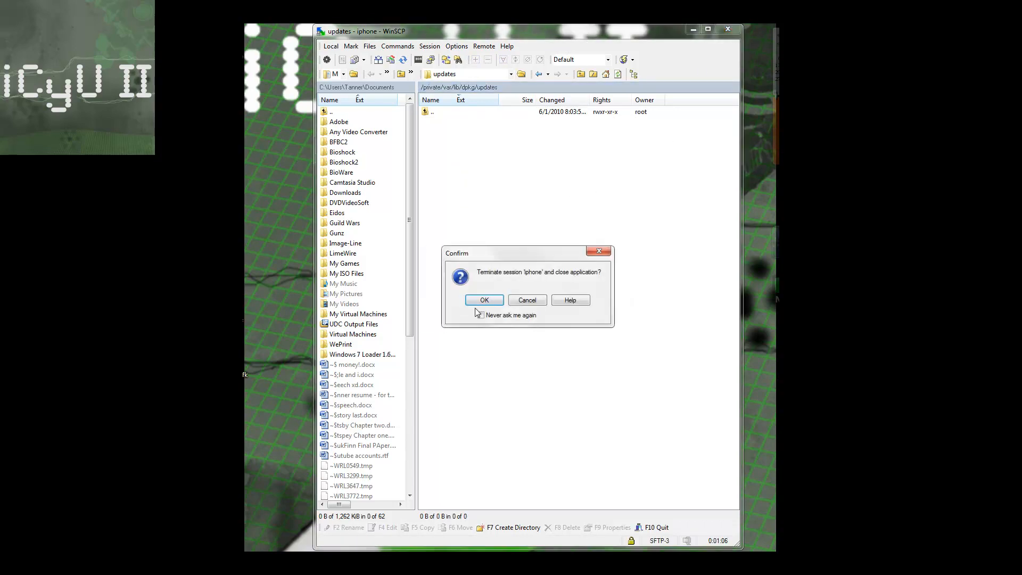
left_click(483, 300)
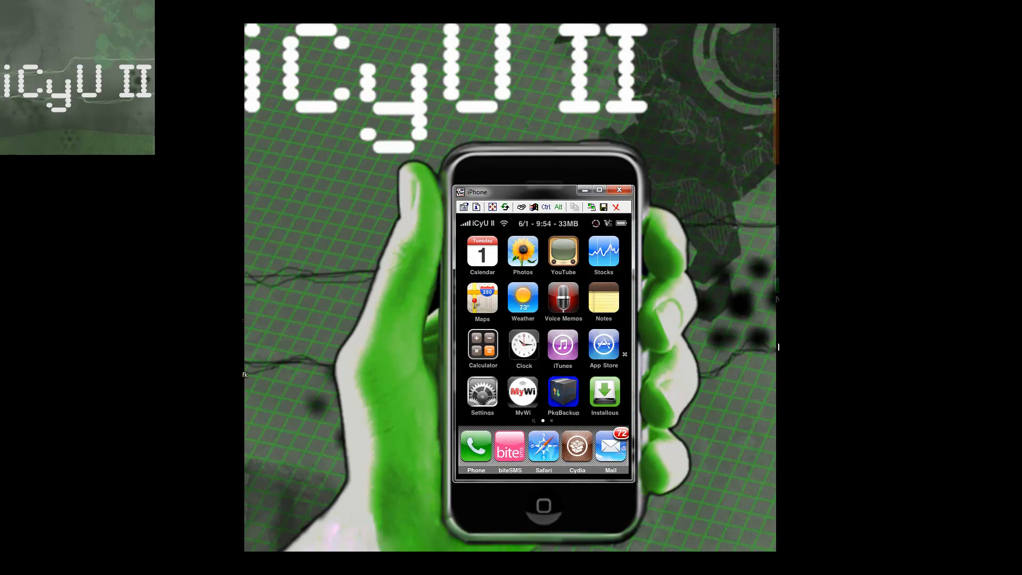